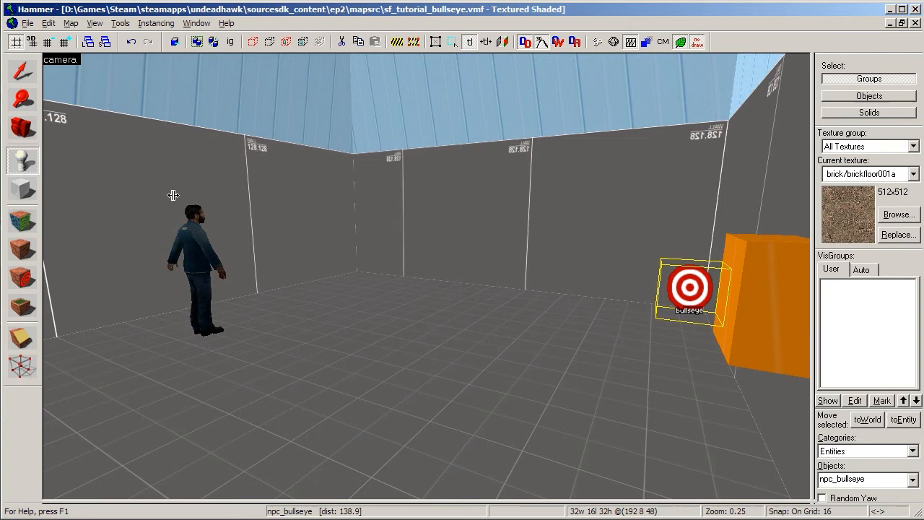
mouse_move(721, 303)
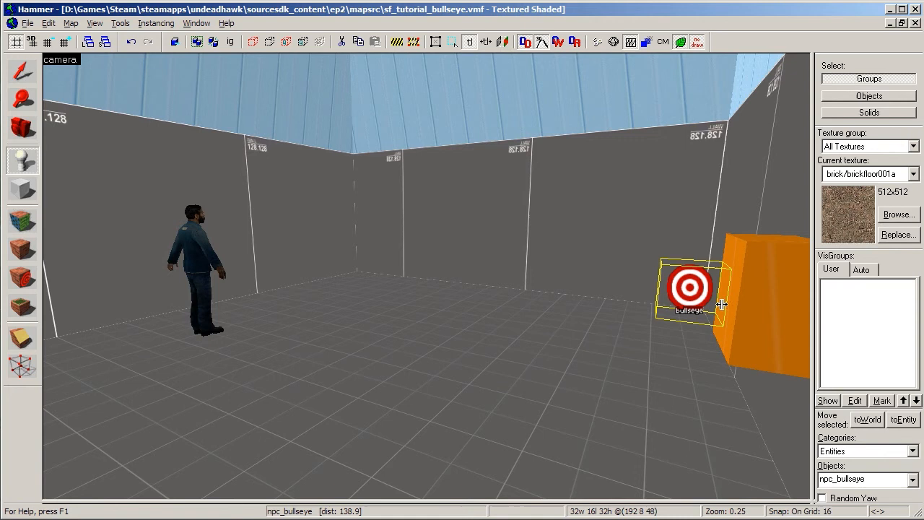
- Open the npc_bullseye's Object Properties to enable its Not Solid flag
double_click(688, 287)
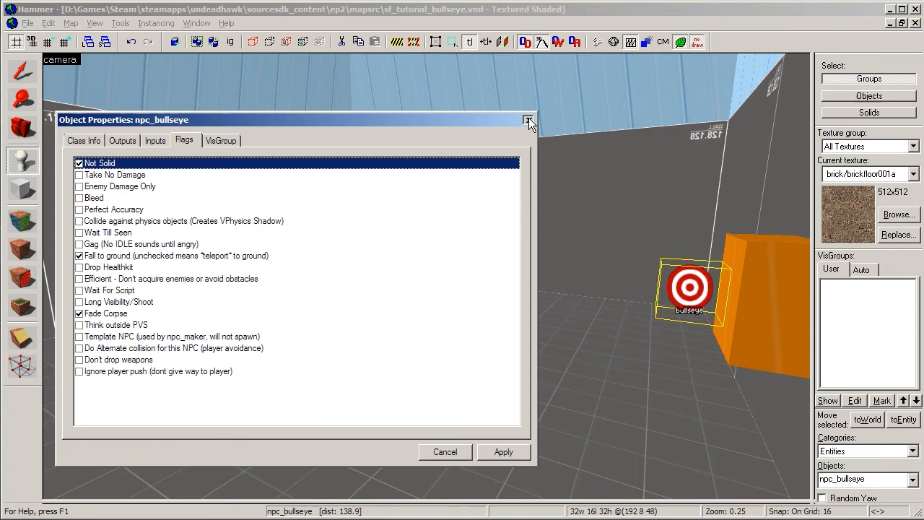
- Close the bullseye's properties before placing the ai_relationship entity
left_click(528, 120)
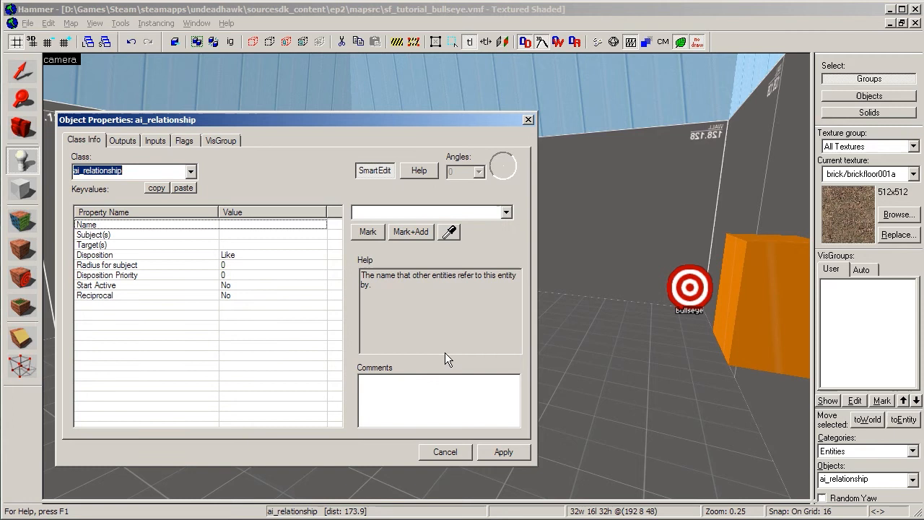
- Set the relationship's subject to guy, target bullseye, Disposition Hate, Start Active Yes
left_click(92, 235)
type("guy")
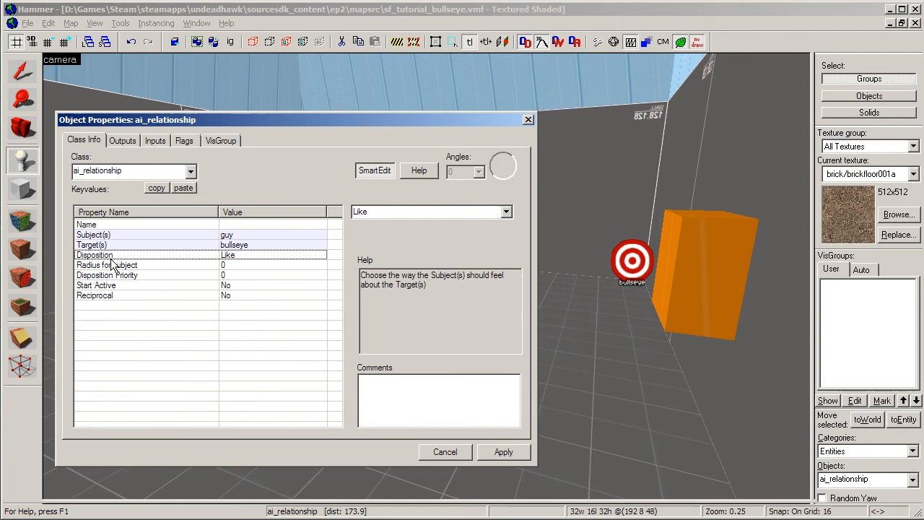
left_click(431, 211)
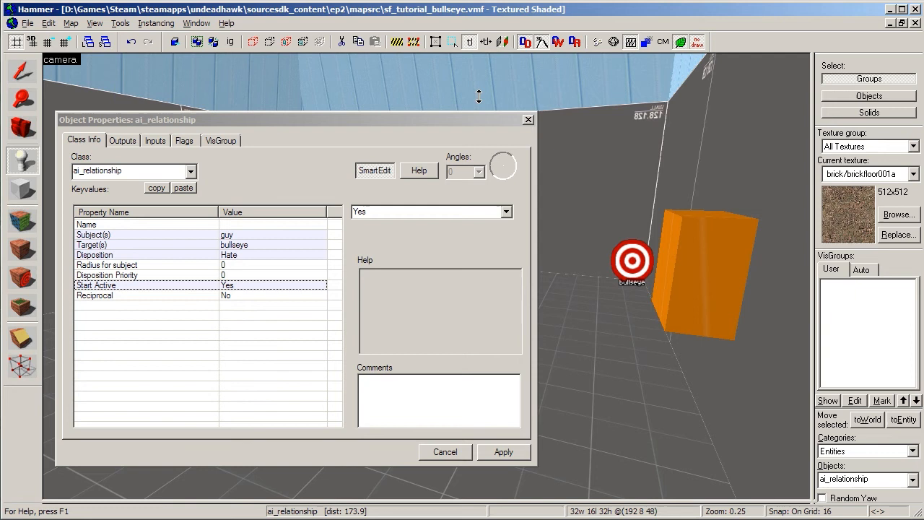
- Close the ai_relationship's Object Properties, leaving it placed near guy and the bullseye
left_click(445, 451)
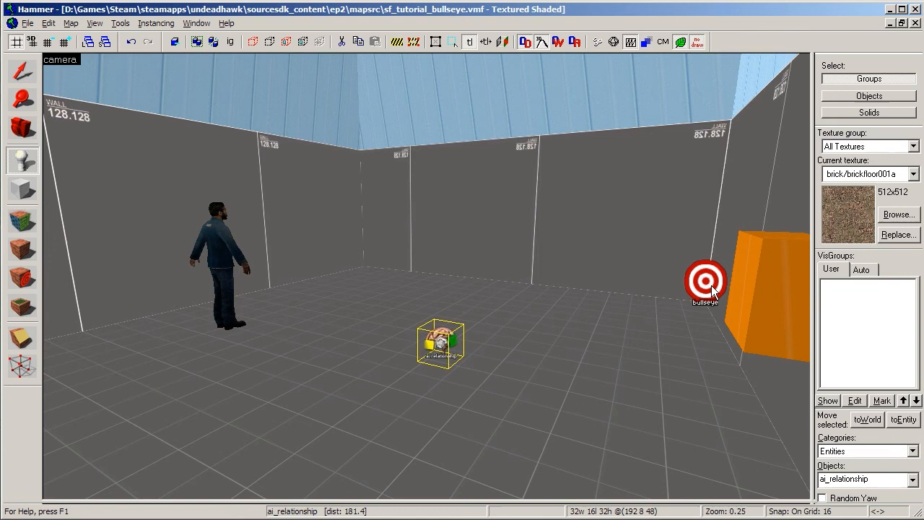
mouse_move(206, 263)
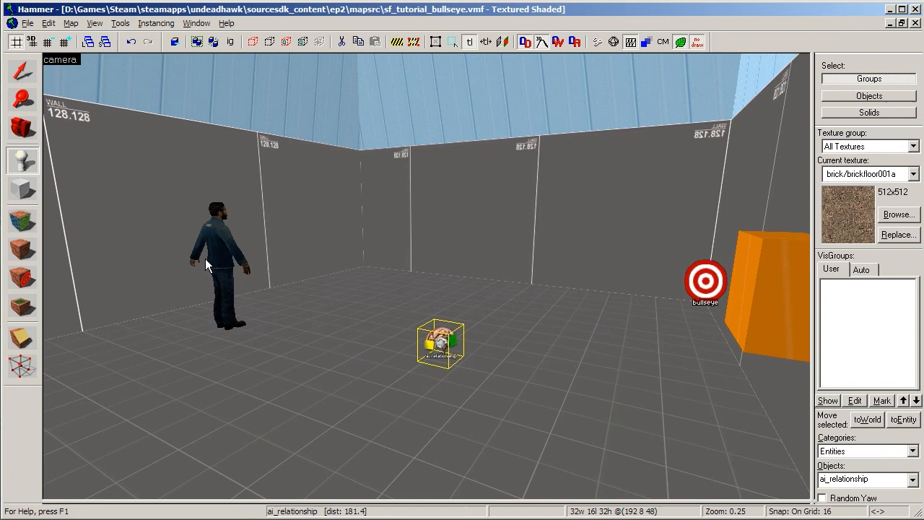
mouse_move(617, 65)
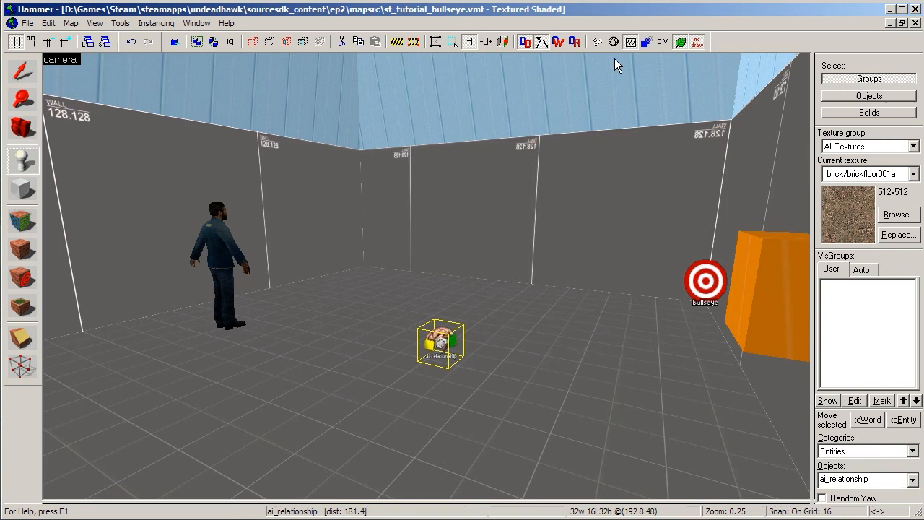